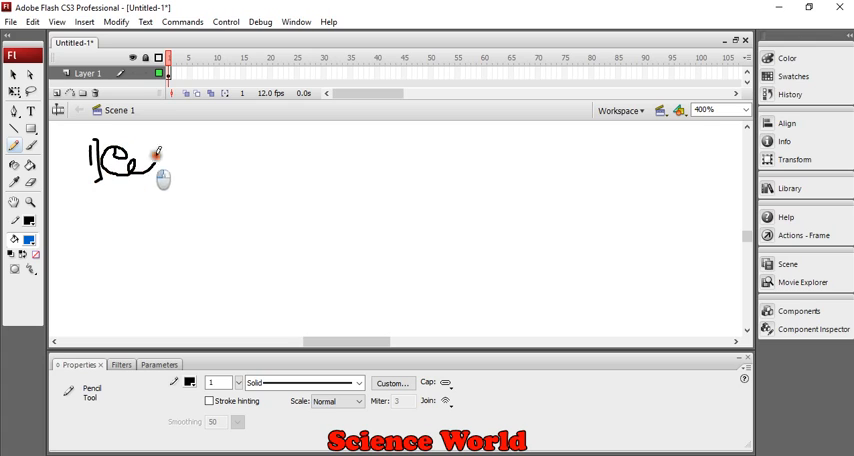
# Freehand-sketch the letters of 'Icda' with the Pencil on the stage.
pyautogui.moveTo(150, 162); pyautogui.dragTo(204, 180)
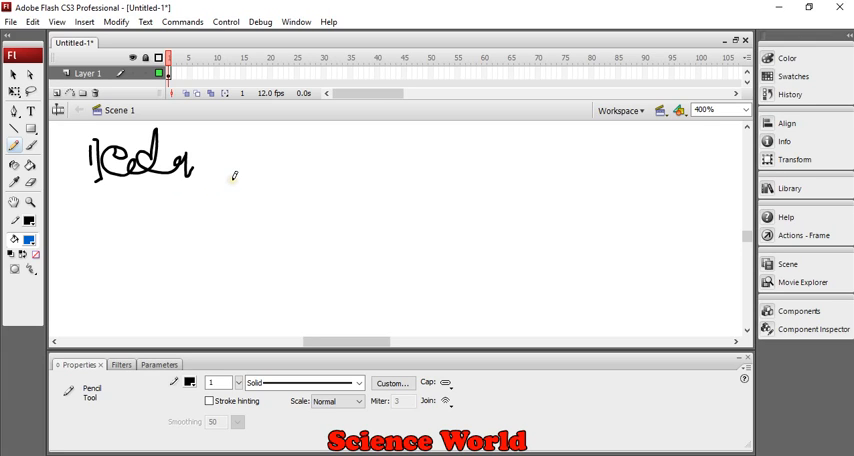
pyautogui.moveTo(244, 170)
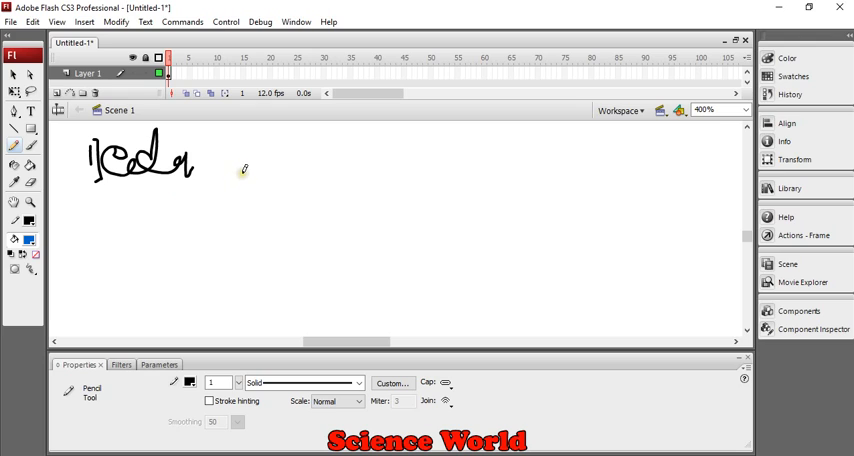
pyautogui.moveTo(182, 196)
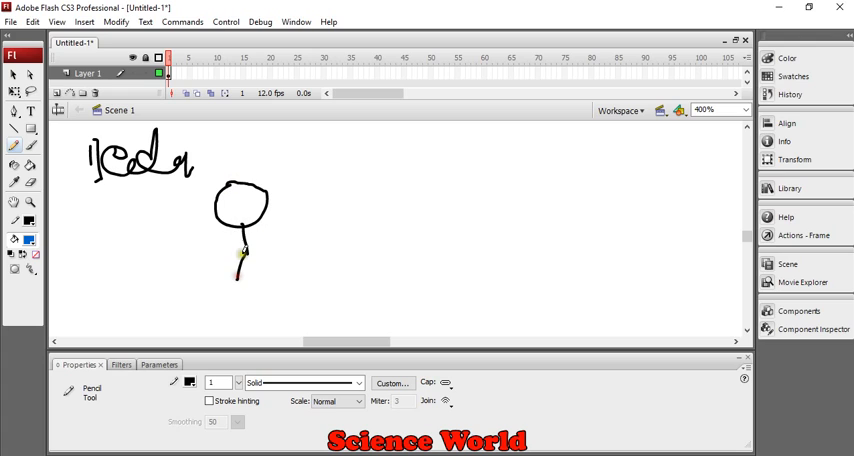
# Sketch the stick figure's body and limbs, then rough in the gun shape on the right.
pyautogui.moveTo(224, 244); pyautogui.dragTo(264, 284)
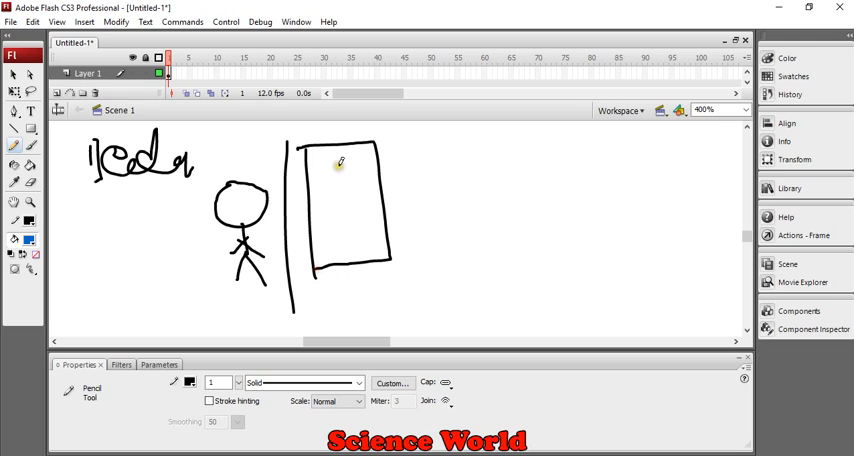
pyautogui.moveTo(356, 150)
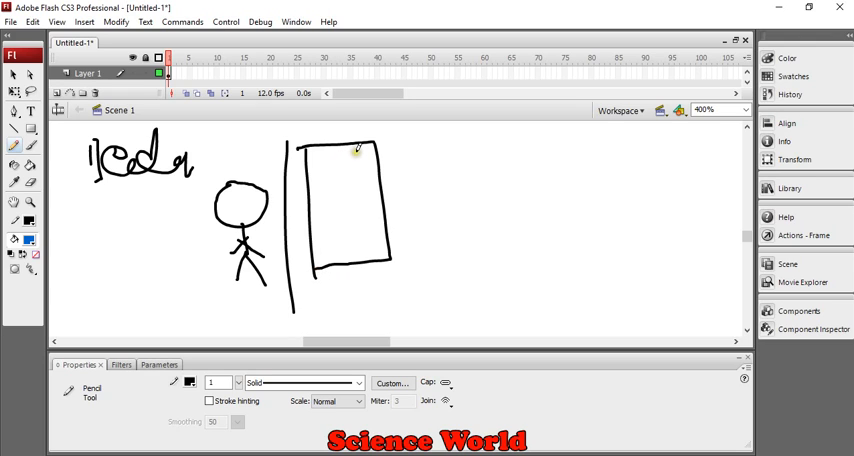
pyautogui.moveTo(308, 146)
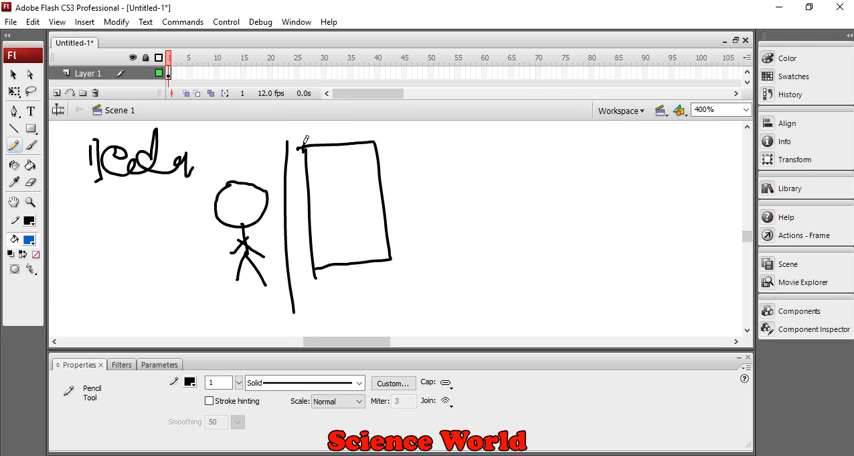
pyautogui.moveTo(328, 178)
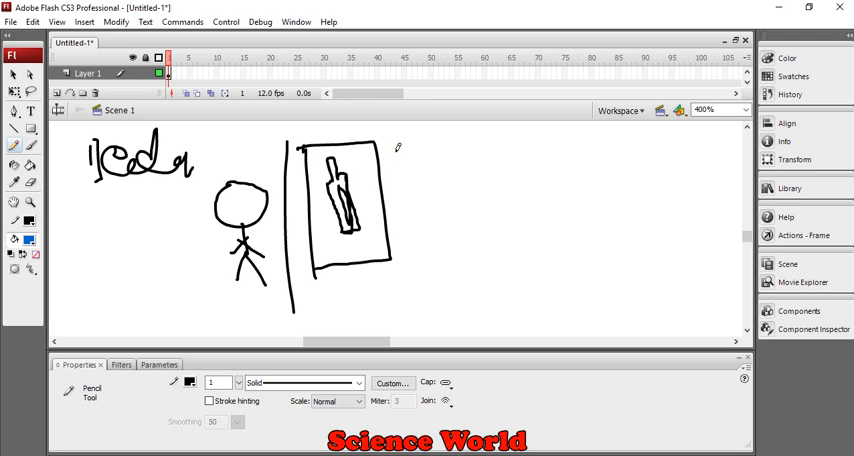
pyautogui.moveTo(396, 150)
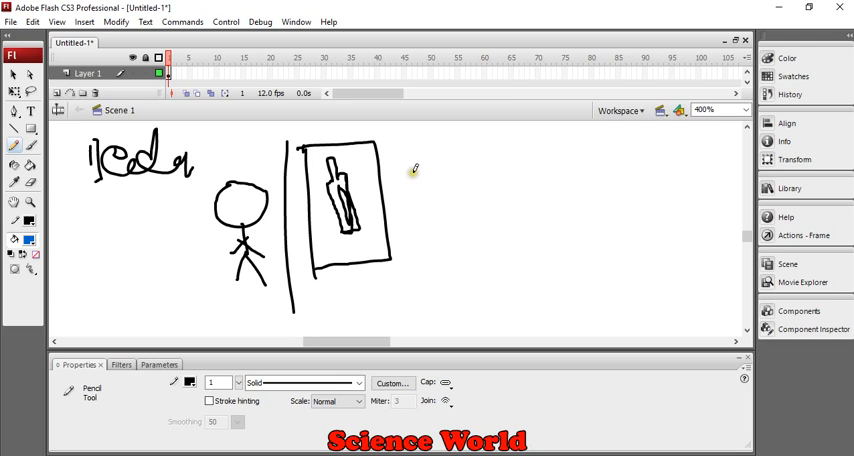
pyautogui.moveTo(432, 156)
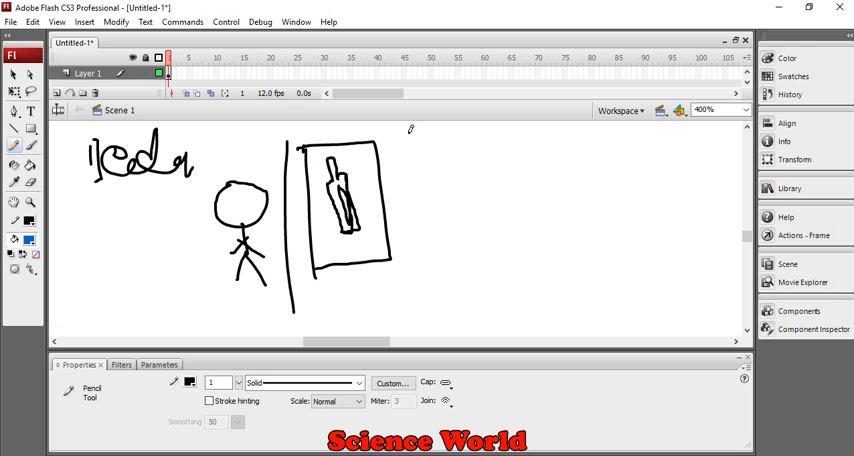
pyautogui.moveTo(412, 120)
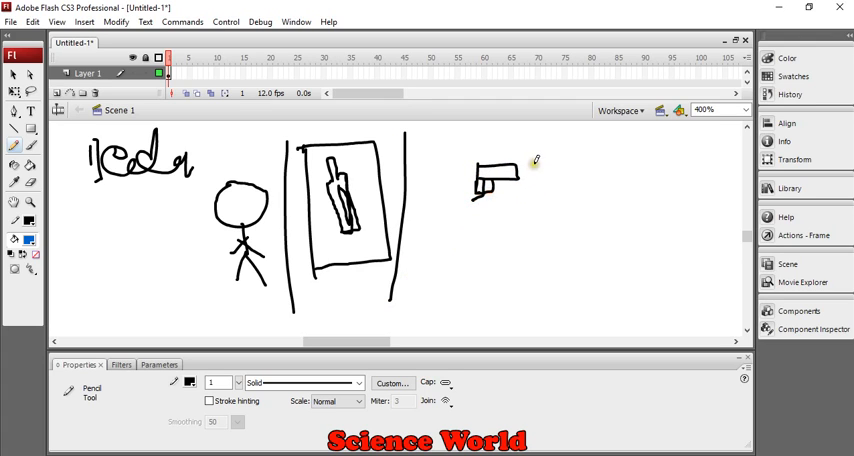
pyautogui.moveTo(522, 168); pyautogui.dragTo(556, 172)
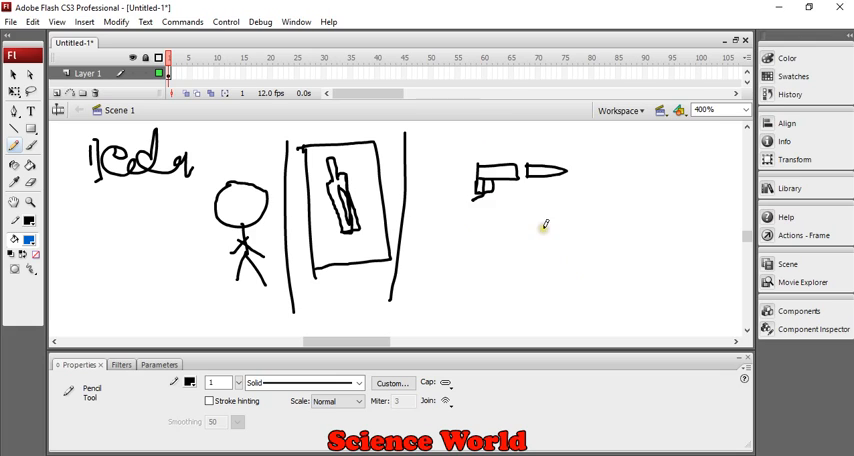
pyautogui.moveTo(540, 252)
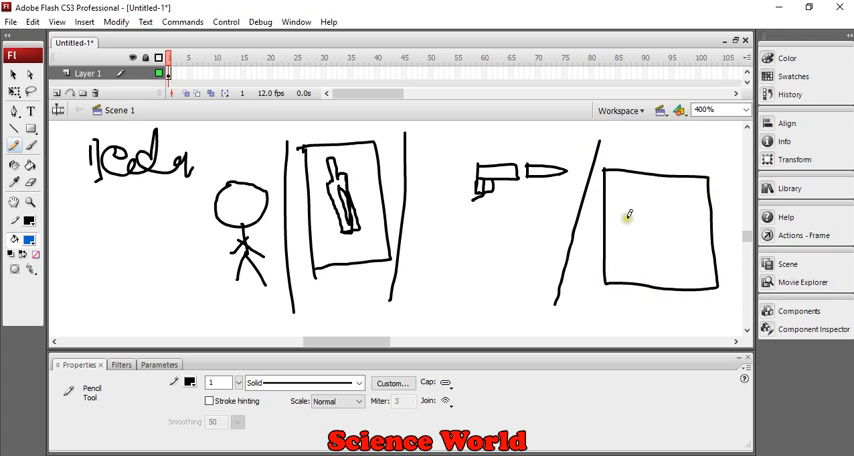
# Draw a header line across the top of the webpage frame rectangle.
pyautogui.moveTo(610, 190); pyautogui.dragTo(710, 188)
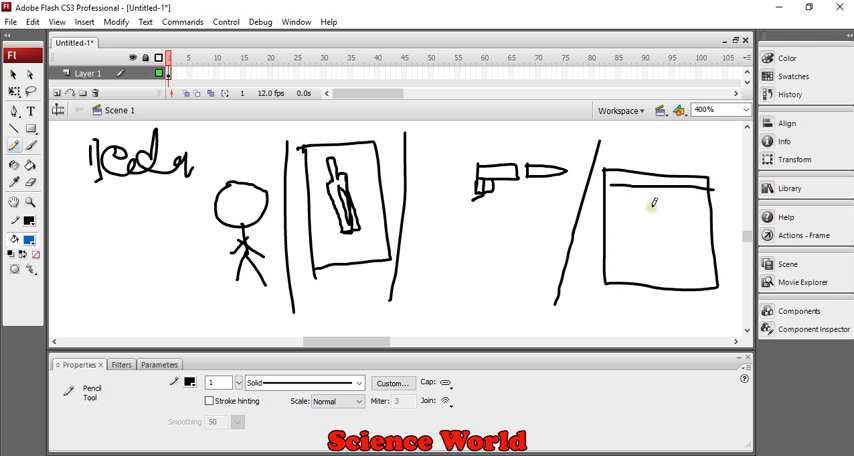
pyautogui.moveTo(624, 204)
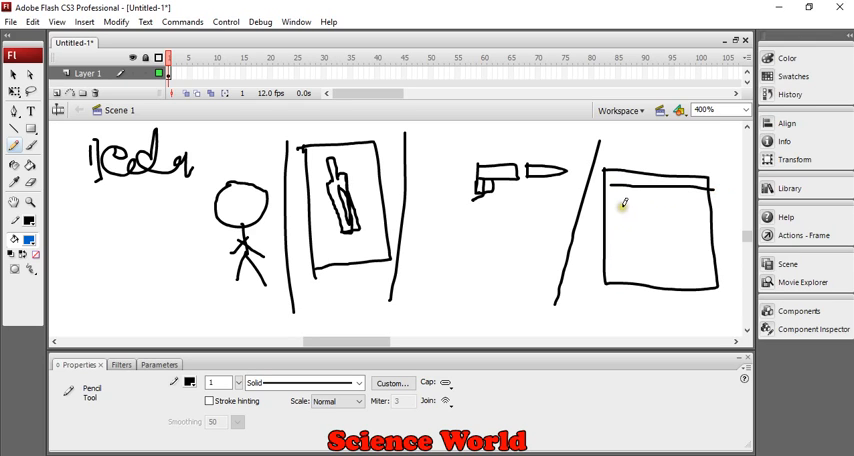